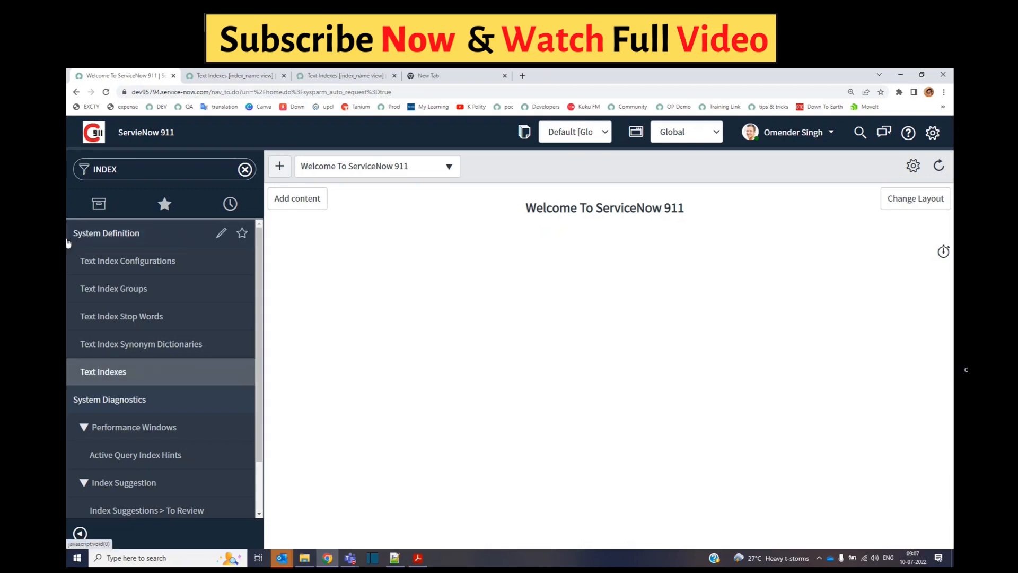
{"action": "mouse_move", "coordinate": [104, 382]}
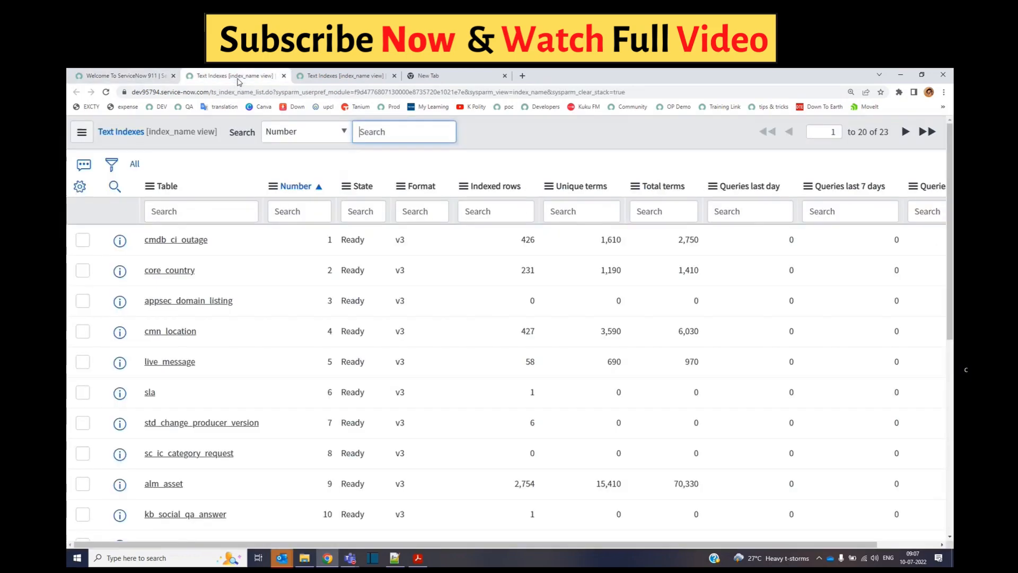
Scroll through the 23 Text Indexes entries, including core_country, to review state, format and term counts
{"action": "scroll", "scroll_direction": "down", "scroll_amount": 3}
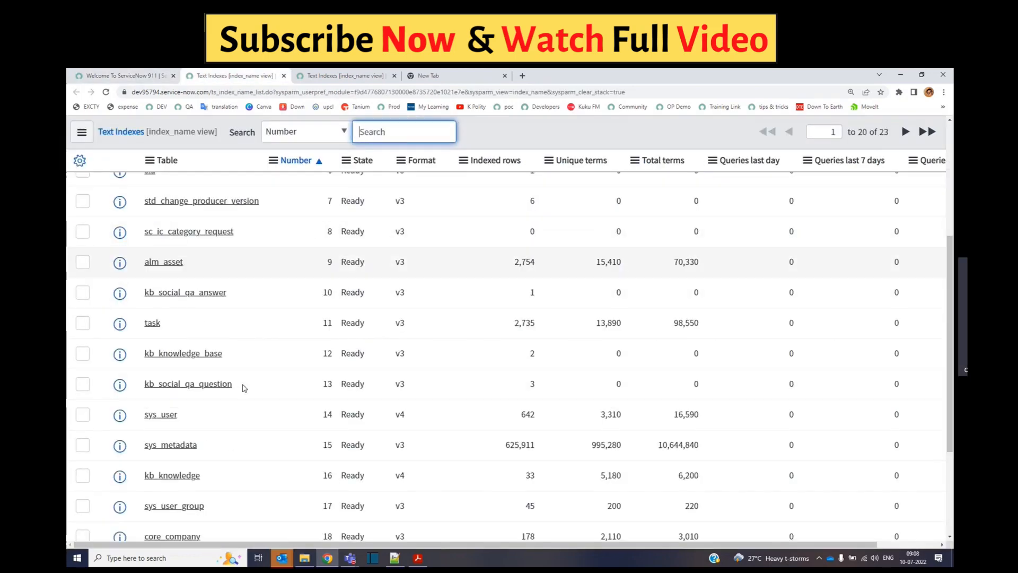
{"action": "scroll", "scroll_direction": "down", "scroll_amount": 3}
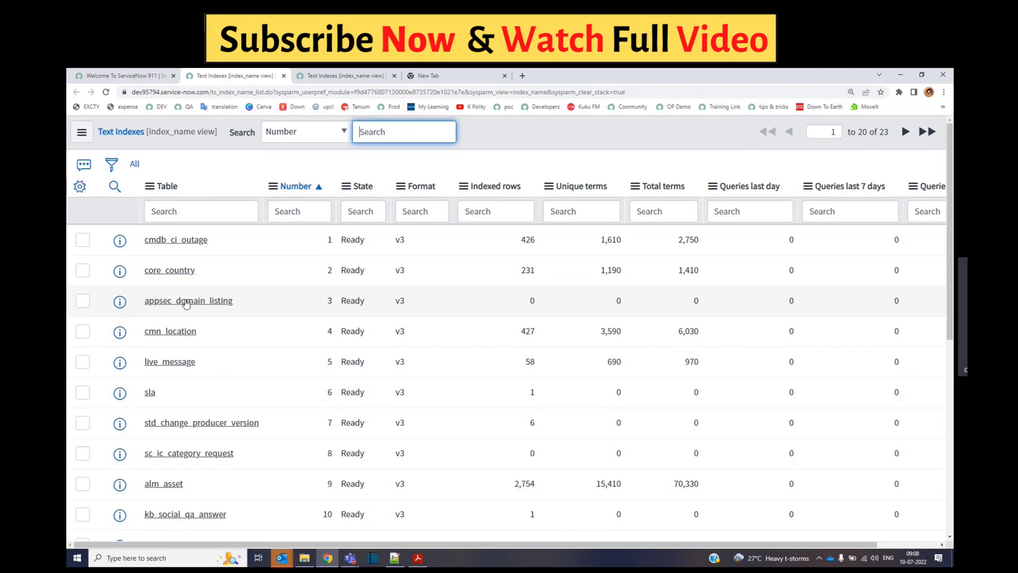
{"action": "scroll", "scroll_direction": "down", "scroll_amount": 3}
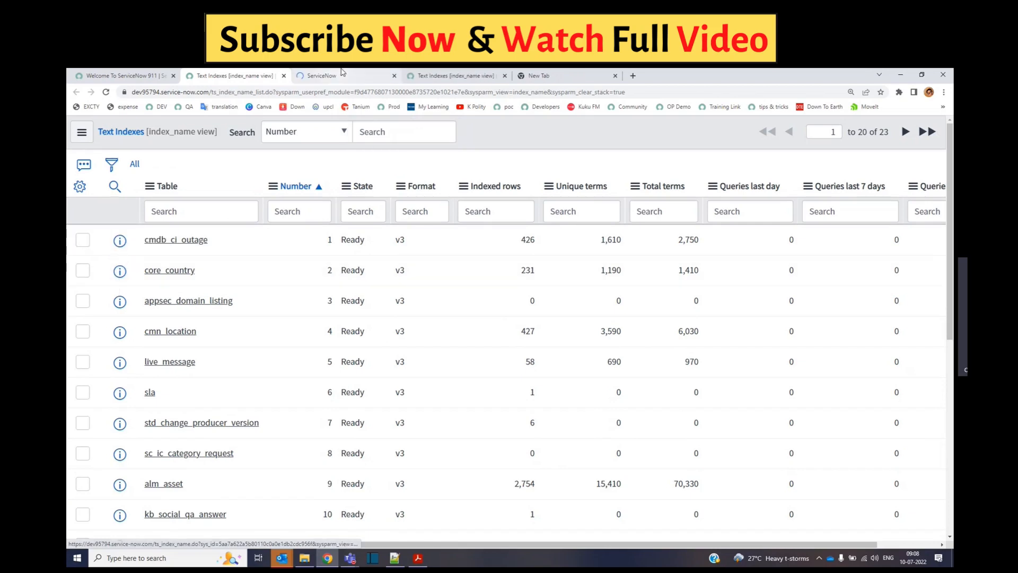
Open the core_country text index and confirm its Index Stop Words list is empty
{"action": "left_click", "coordinate": [170, 269]}
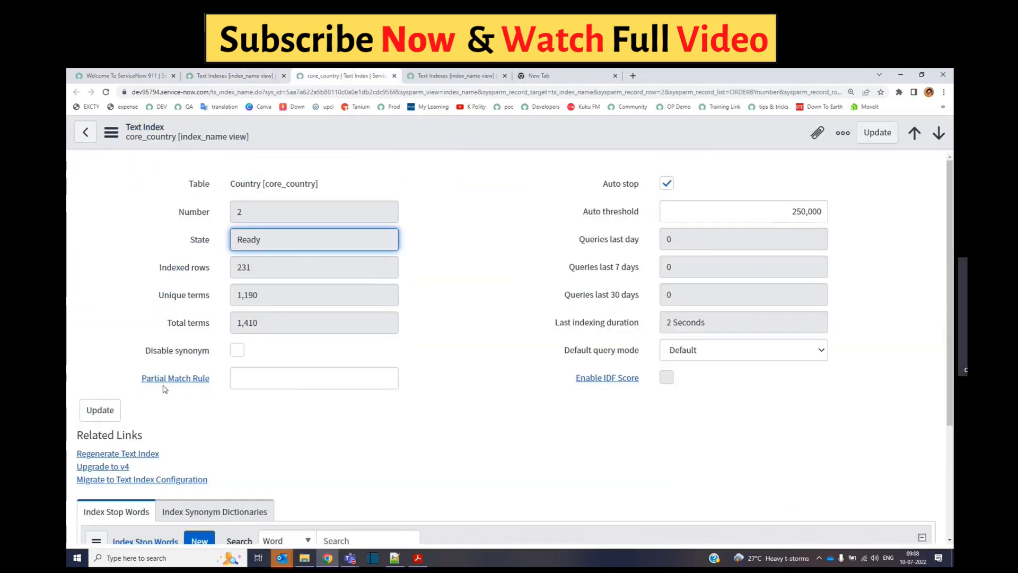
{"action": "scroll", "scroll_direction": "down", "scroll_amount": 3}
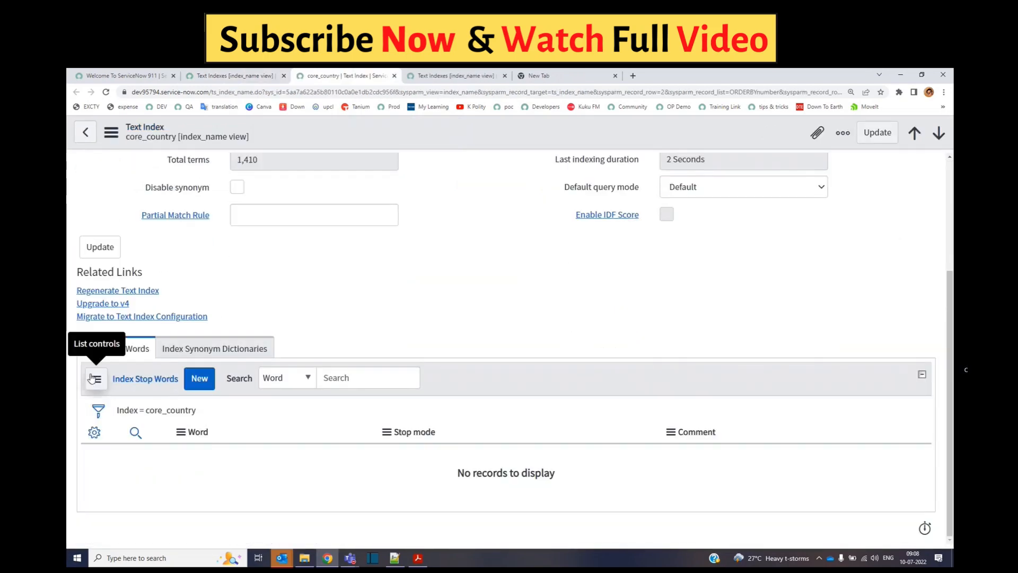
{"action": "mouse_move", "coordinate": [99, 420]}
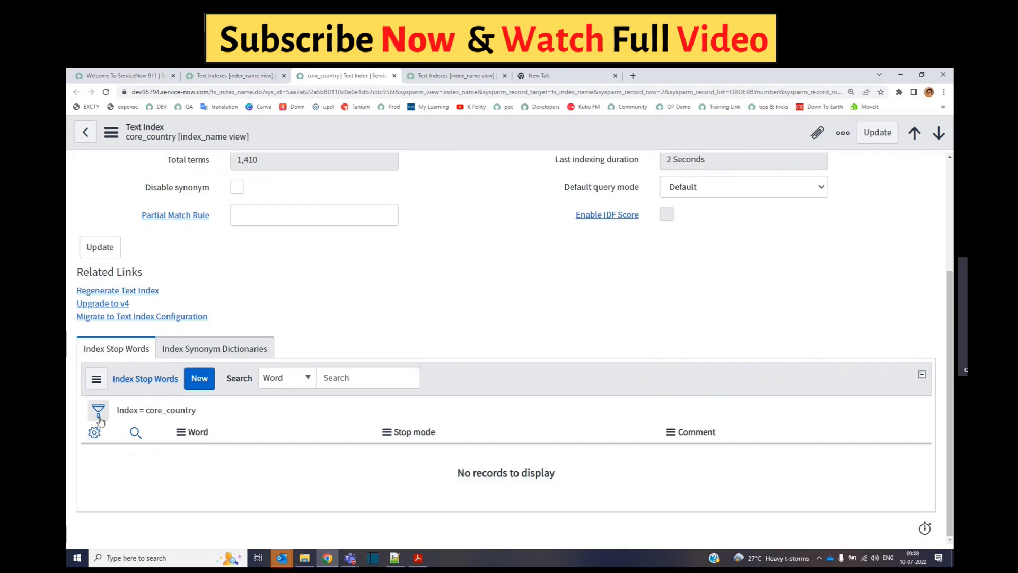
{"action": "mouse_move", "coordinate": [164, 512]}
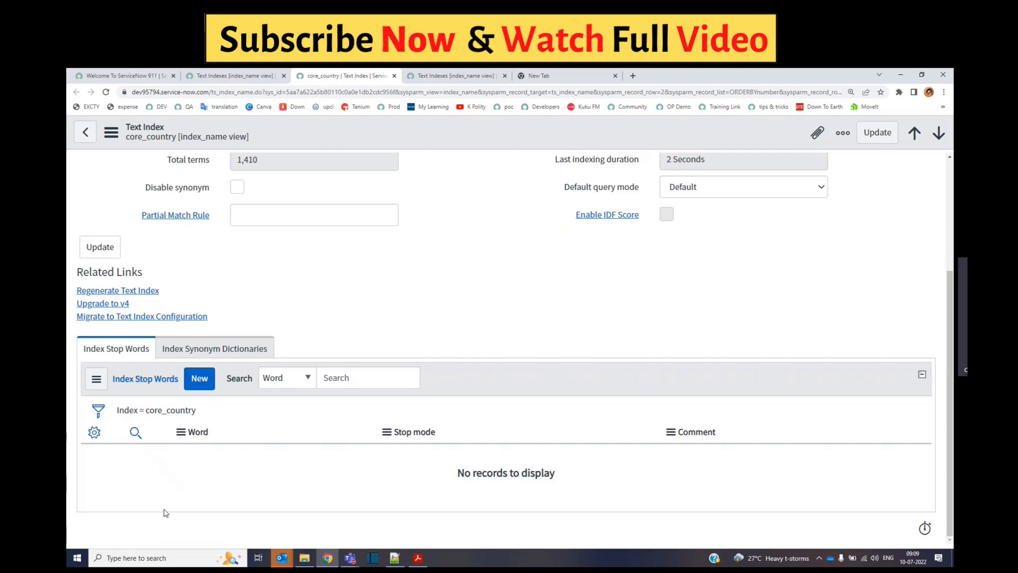
{"action": "mouse_move", "coordinate": [147, 545]}
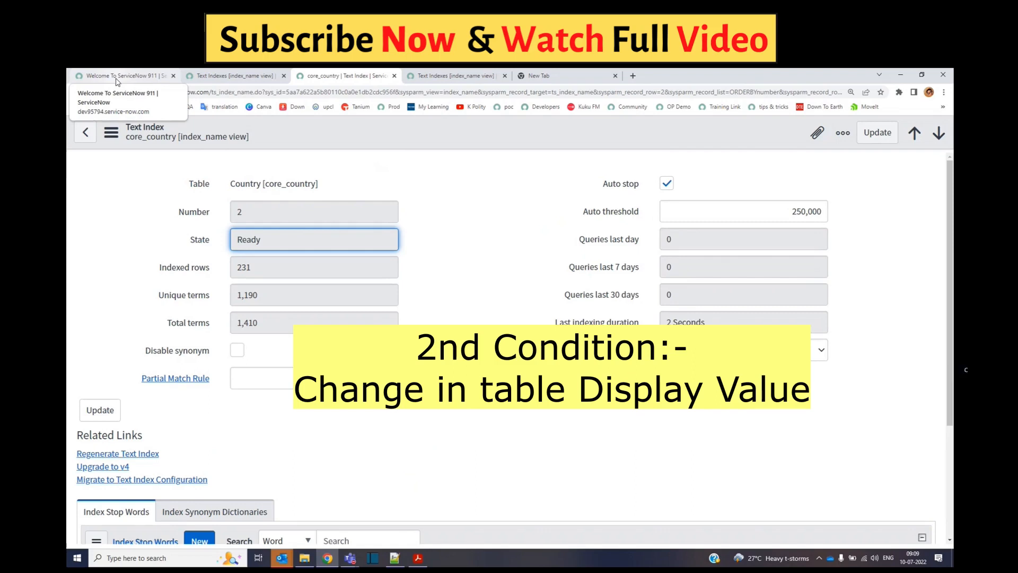
Find DICTIONARY in the navigator and open the sn_lf_requested_item dictionary entries grouped by display
{"action": "left_click", "coordinate": [124, 76]}
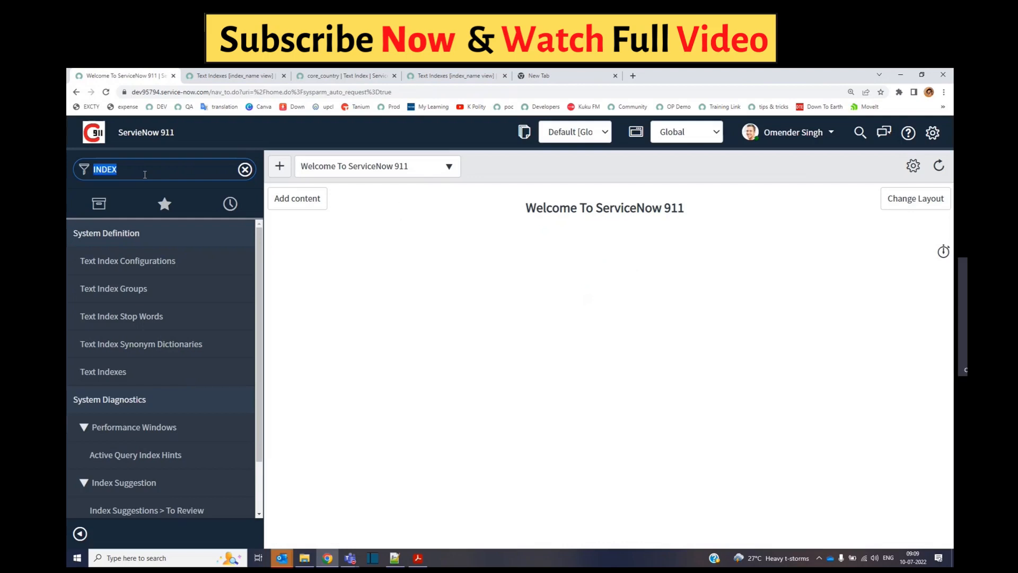
{"action": "type", "text": "DICTIONARY"}
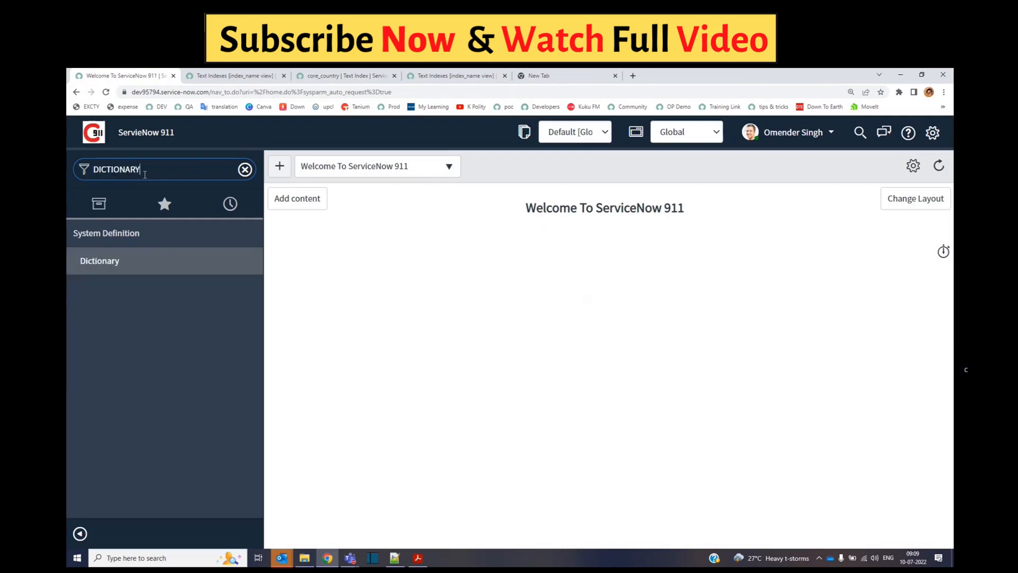
{"action": "left_click", "coordinate": [99, 261]}
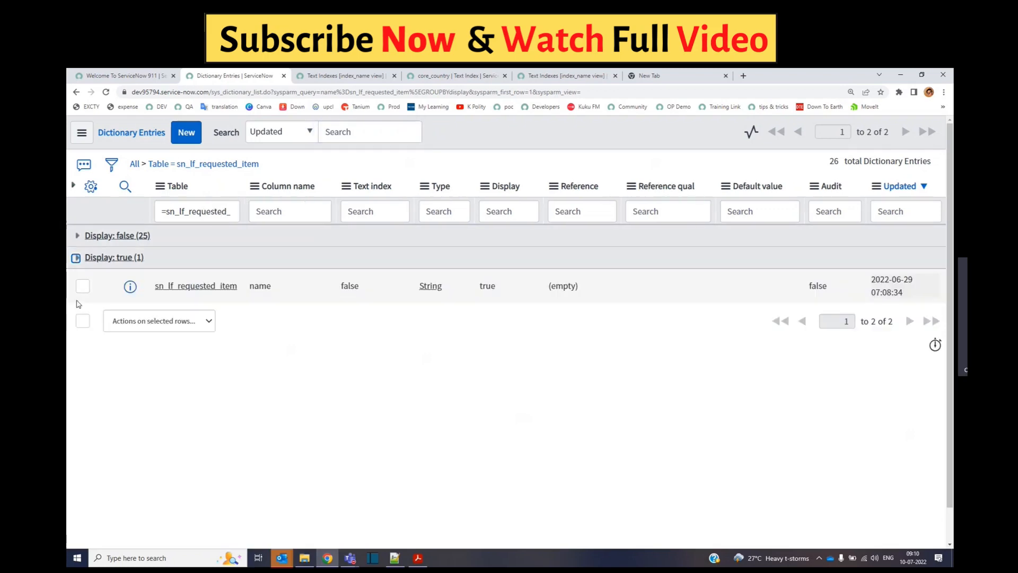
{"action": "mouse_move", "coordinate": [246, 335]}
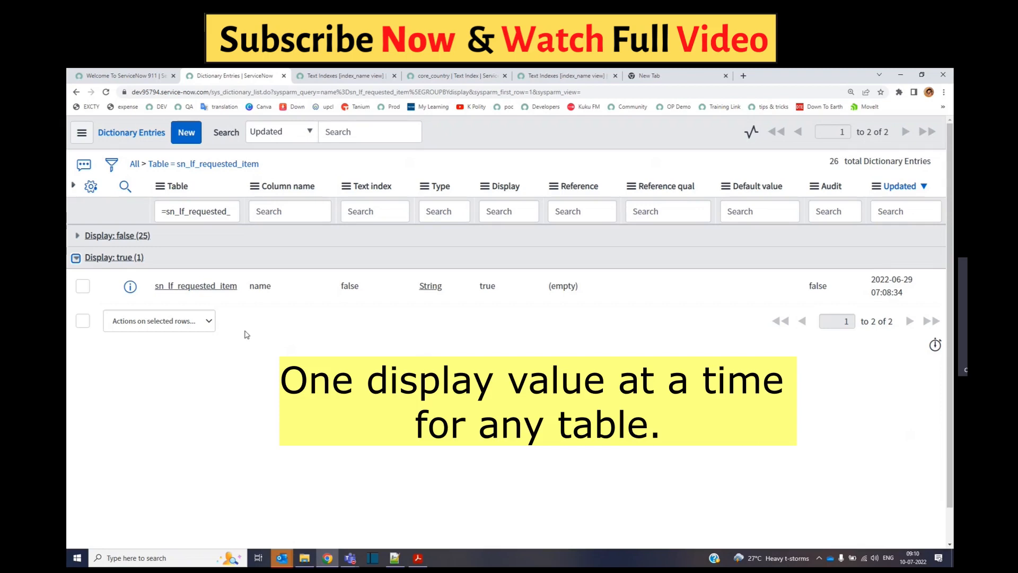
{"action": "mouse_move", "coordinate": [480, 296]}
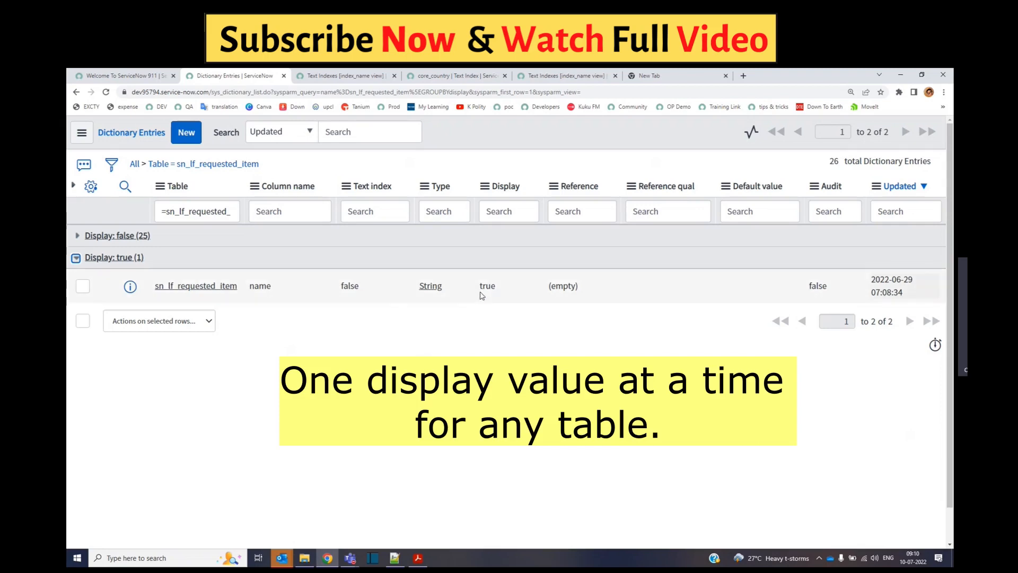
{"action": "mouse_move", "coordinate": [331, 285]}
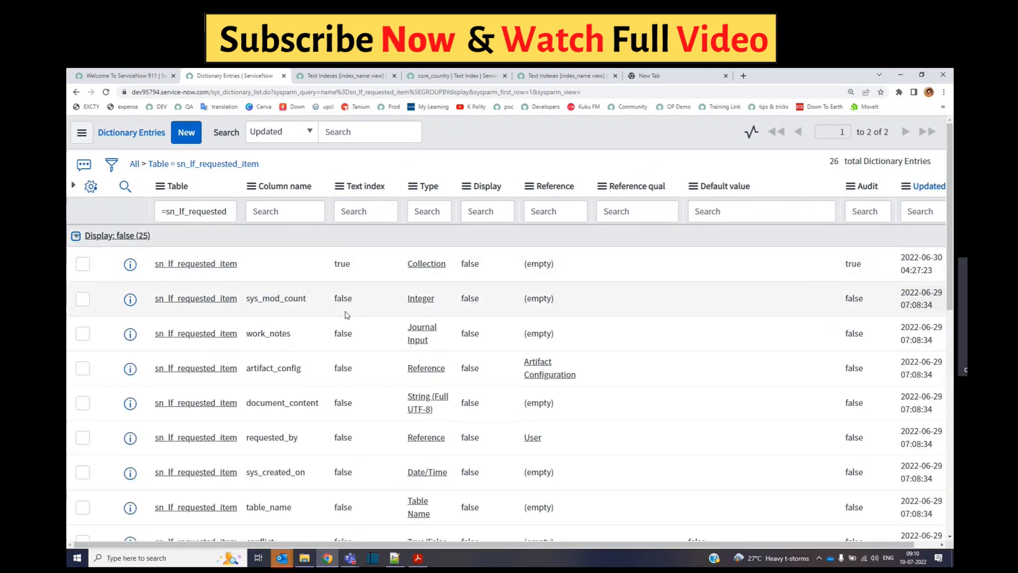
{"action": "mouse_move", "coordinate": [544, 301]}
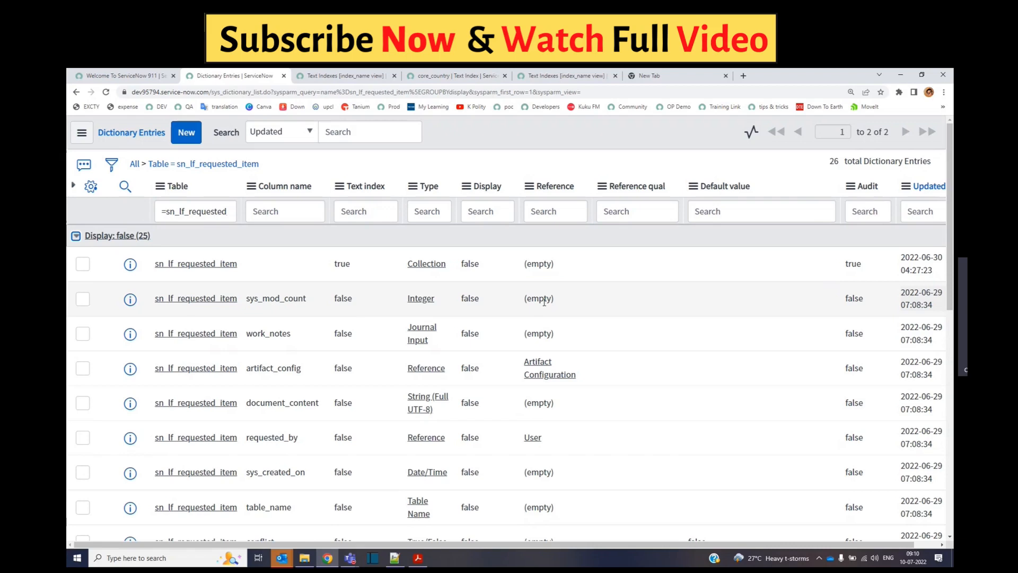
Set Display true on sys_mod_count, then start regenerating the core_country text index
{"action": "left_click", "coordinate": [484, 298]}
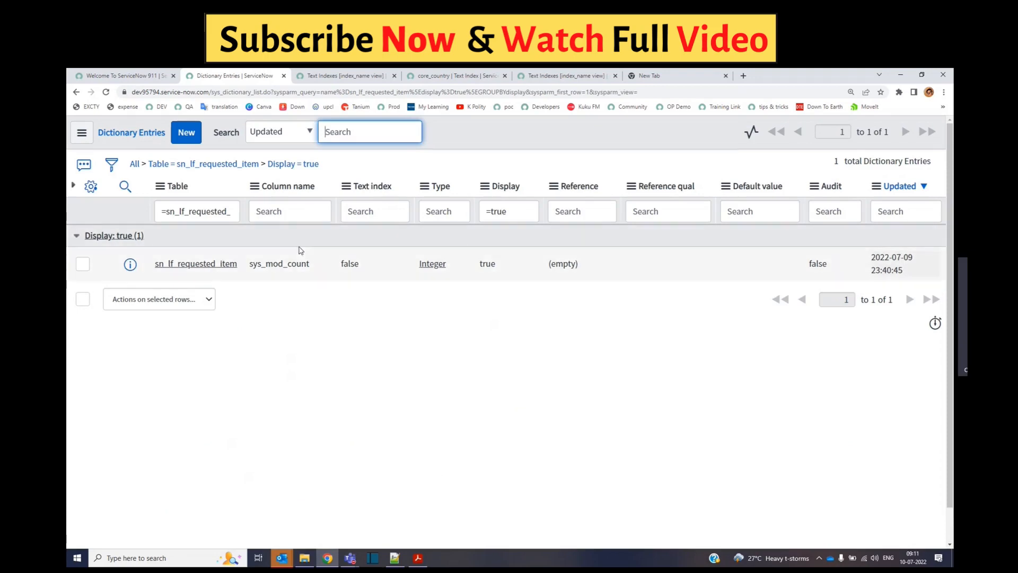
{"action": "mouse_move", "coordinate": [487, 267]}
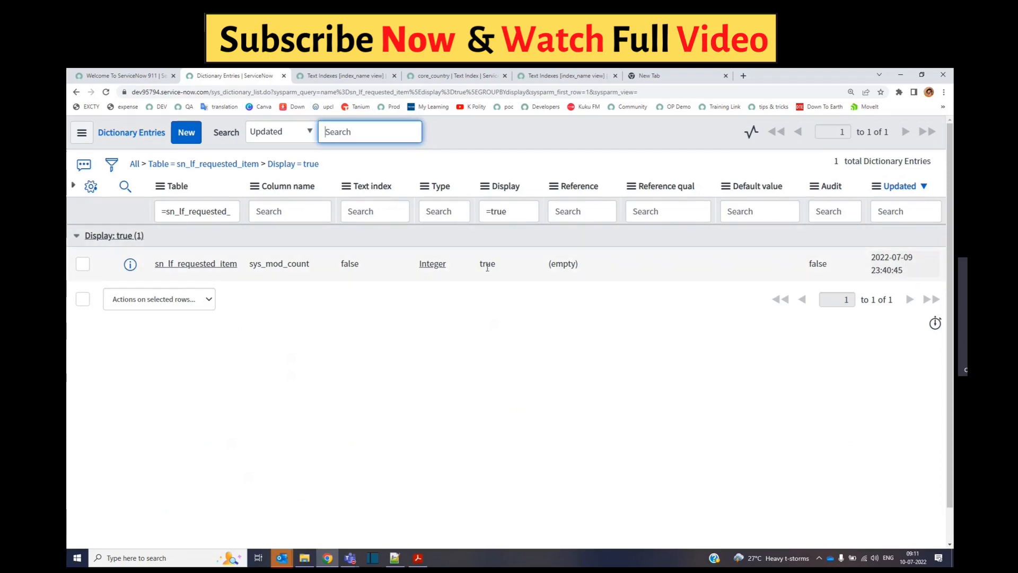
{"action": "left_click", "coordinate": [486, 263]}
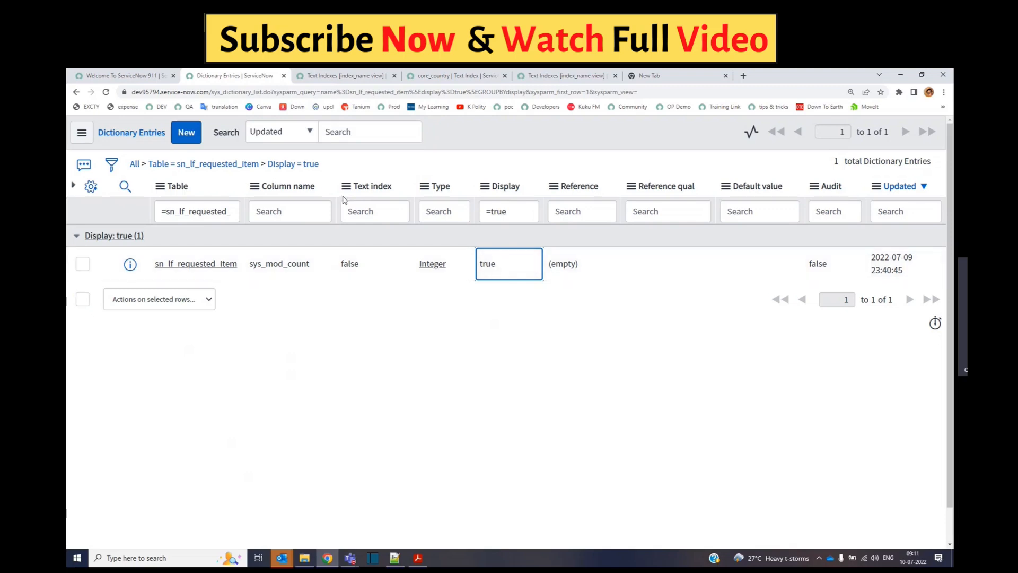
{"action": "mouse_move", "coordinate": [370, 321]}
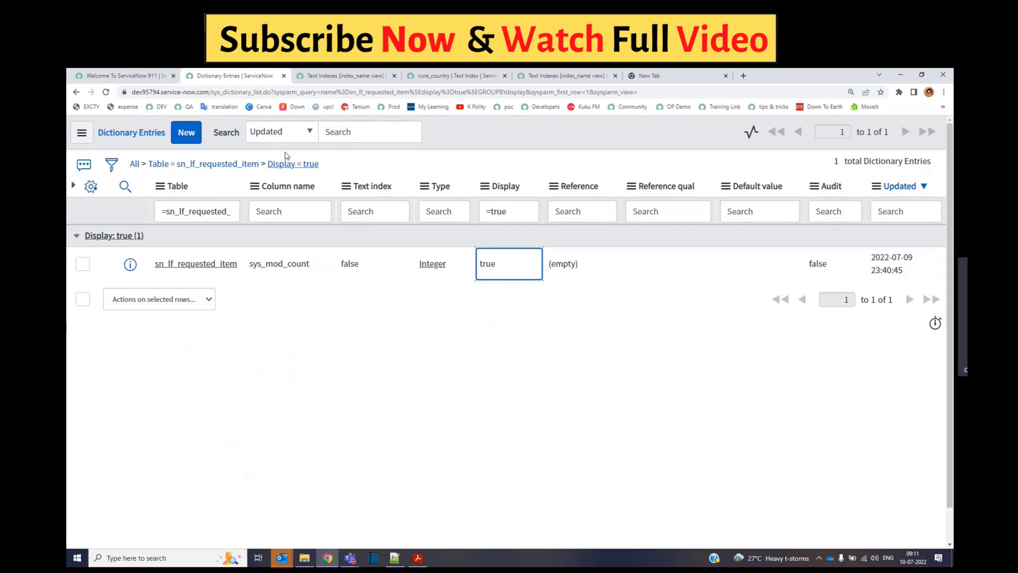
{"action": "mouse_move", "coordinate": [347, 89]}
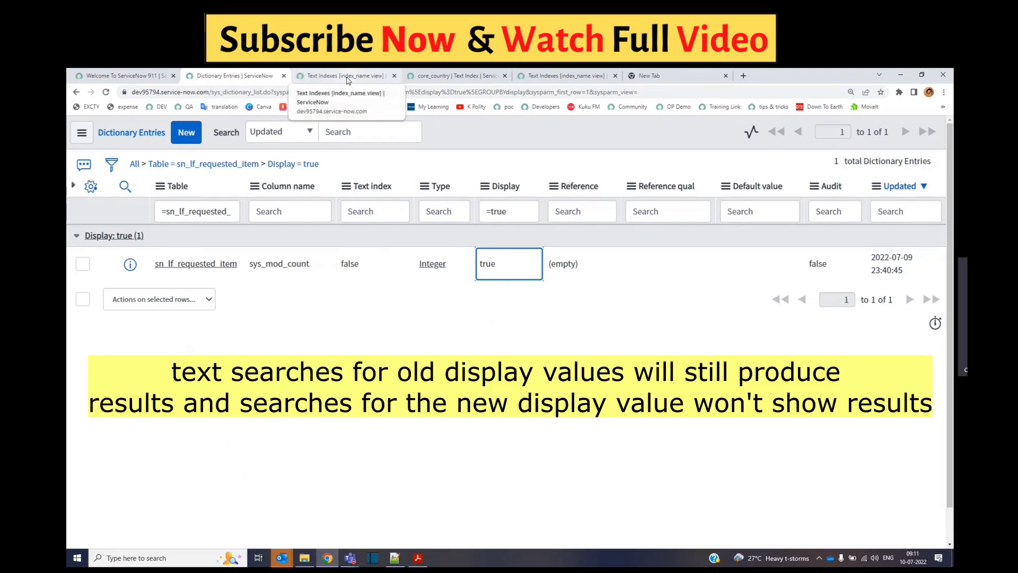
{"action": "left_click", "coordinate": [345, 76]}
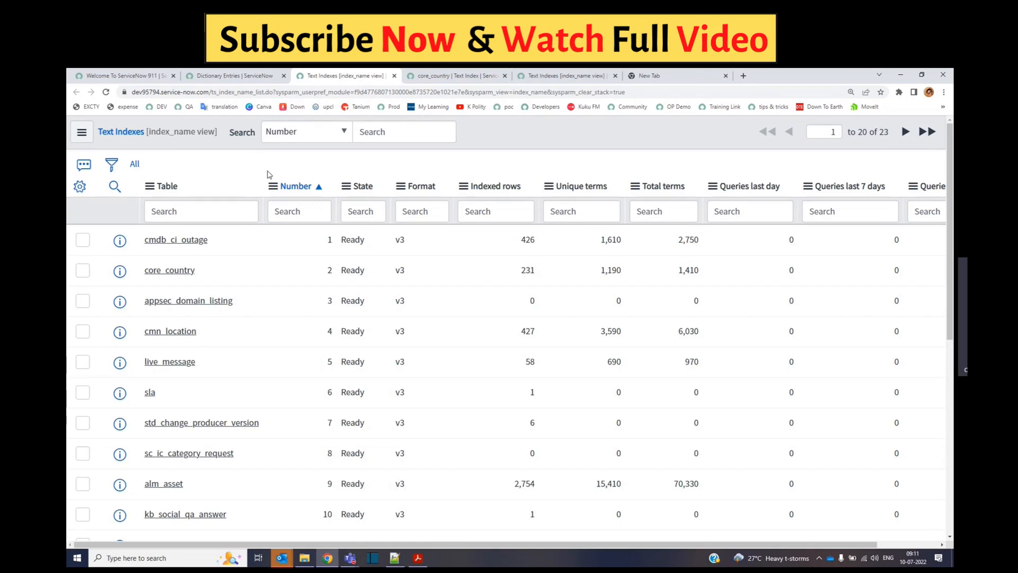
{"action": "left_click", "coordinate": [170, 269]}
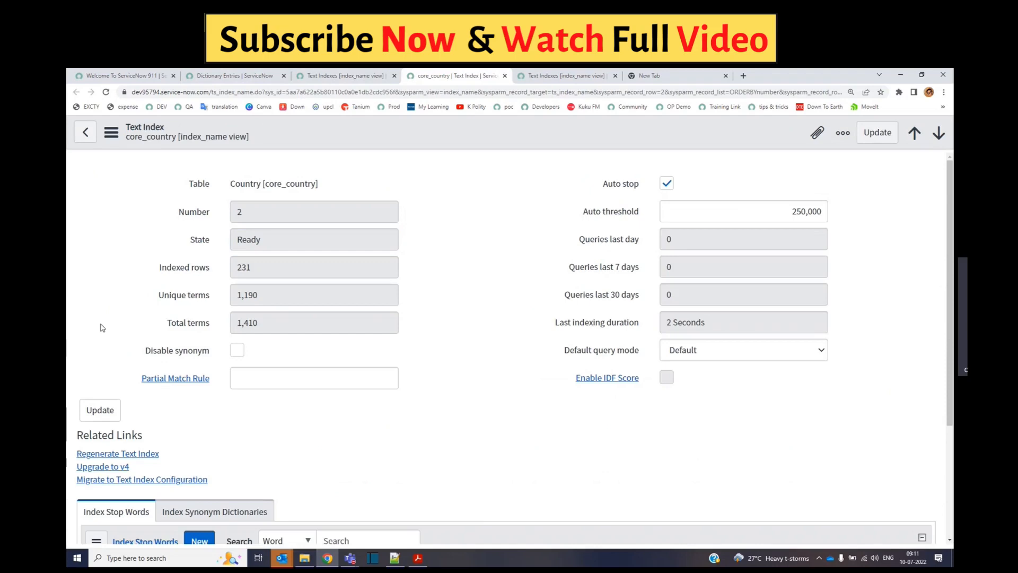
{"action": "mouse_move", "coordinate": [109, 457]}
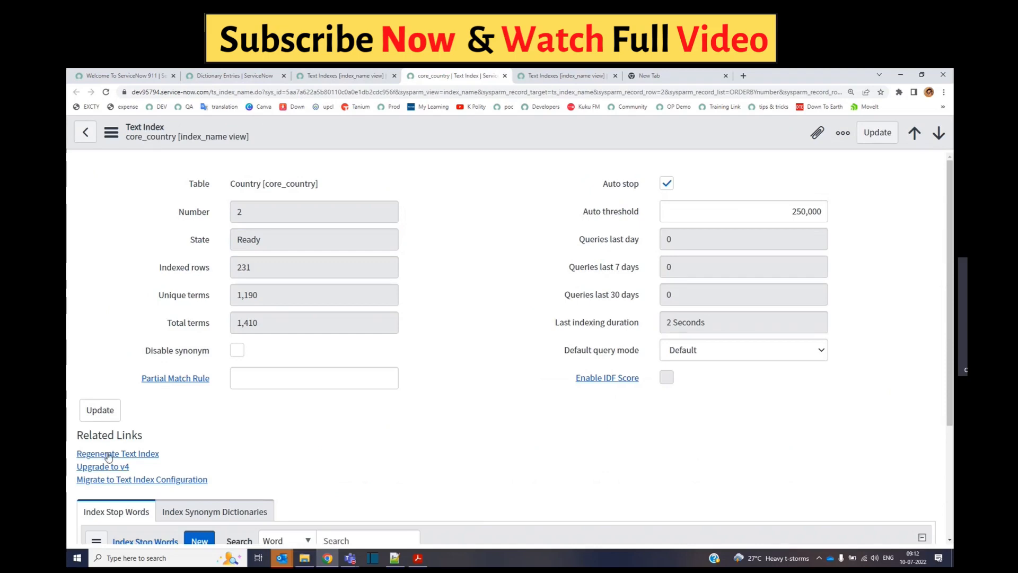
{"action": "left_click", "coordinate": [118, 453]}
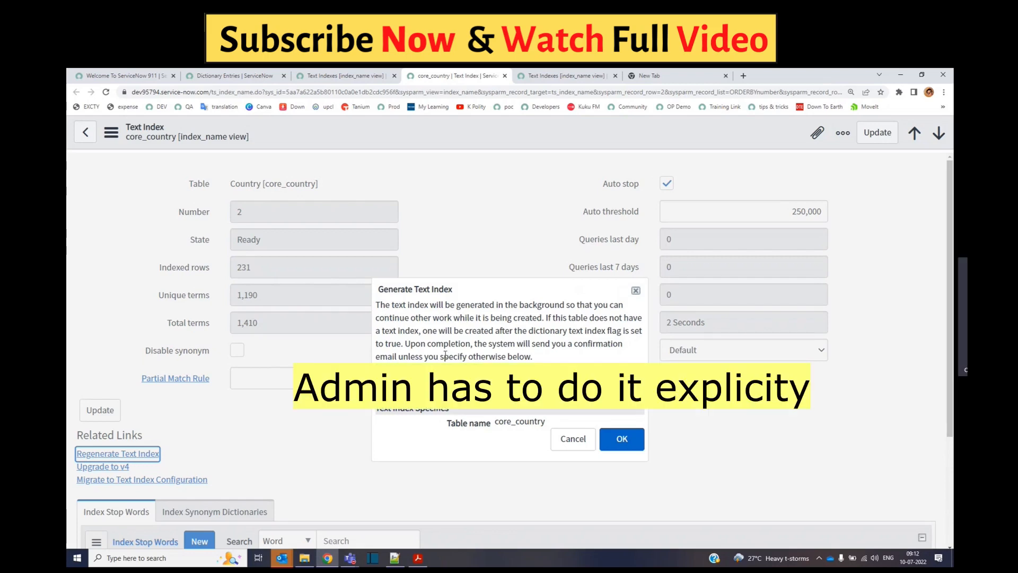
{"action": "mouse_move", "coordinate": [135, 463]}
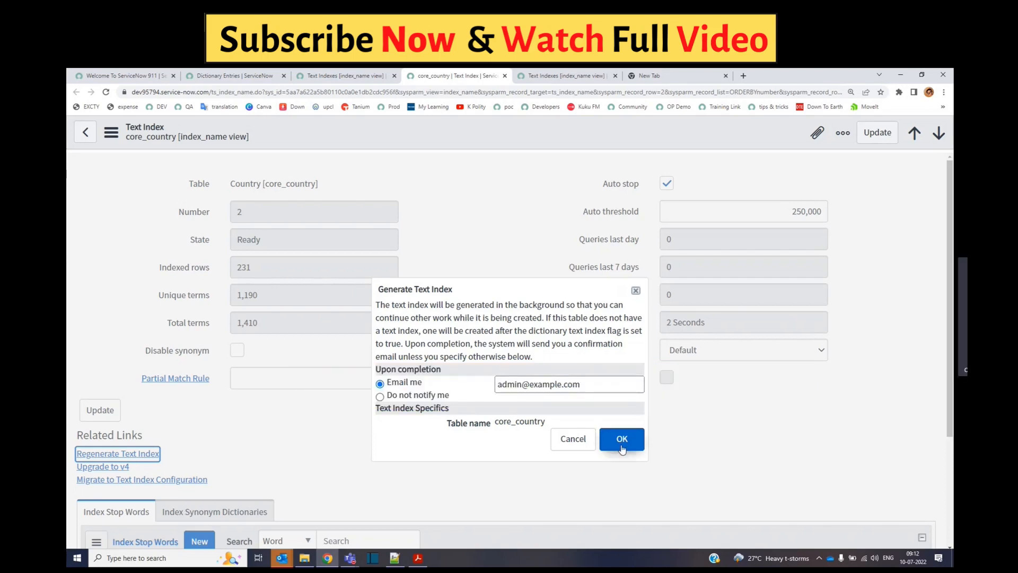
Confirm core_country index regeneration with Email me and dismiss the scheduled alert
{"action": "left_click", "coordinate": [621, 438]}
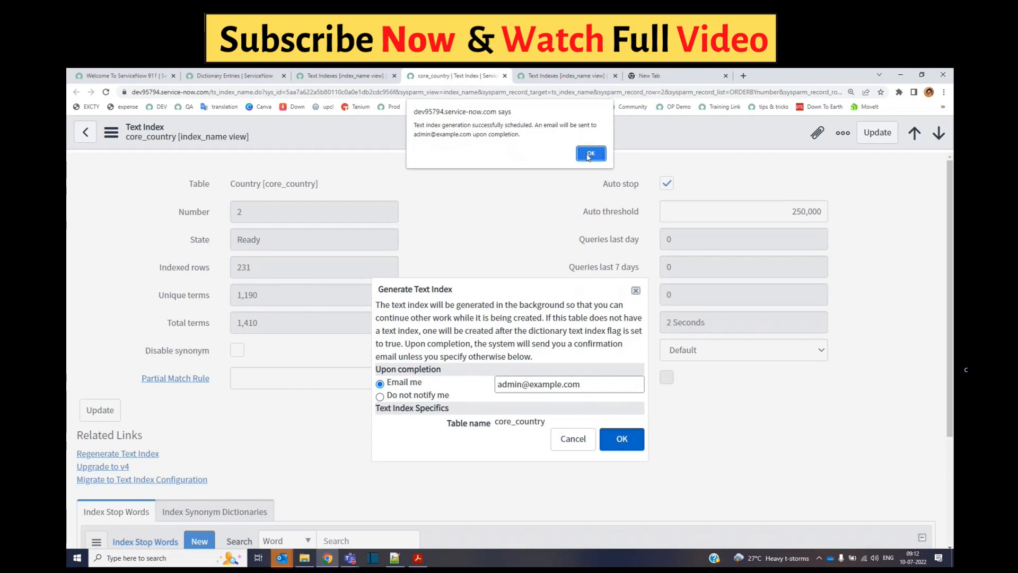
{"action": "left_click", "coordinate": [590, 153]}
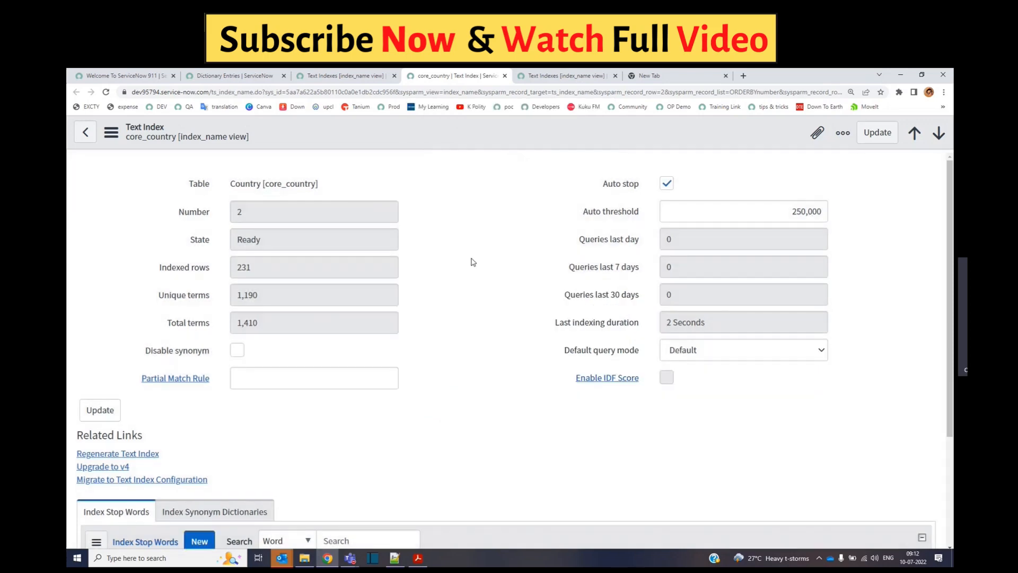
{"action": "mouse_move", "coordinate": [207, 212]}
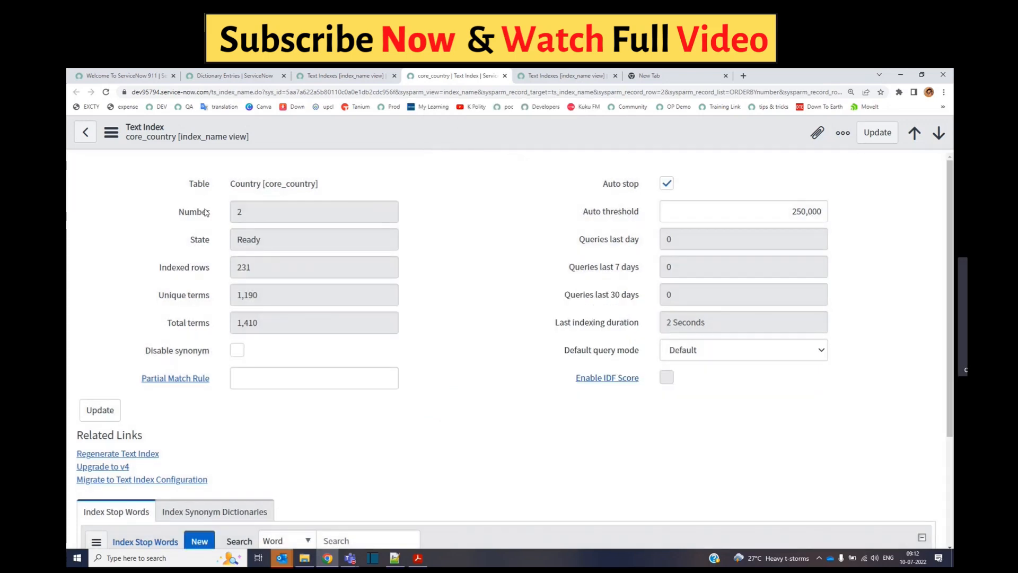